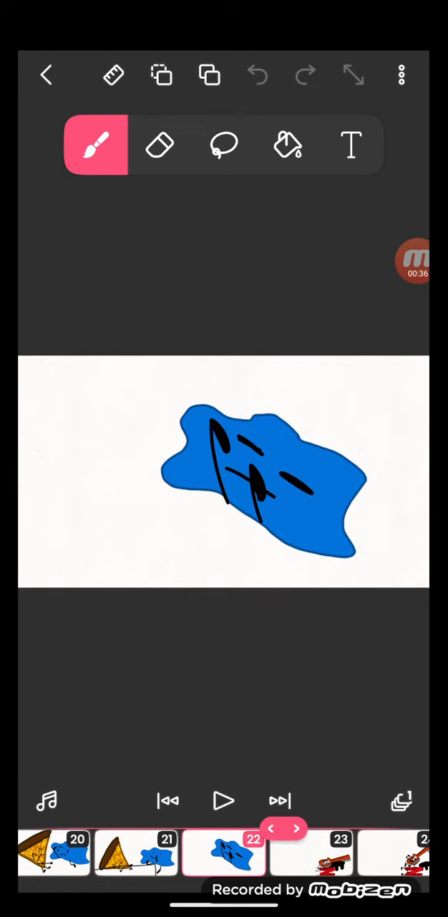
- Advance from frame 22 to frame 23, showing the guitar slumped over red shapes
{"action": "left_click", "coordinate": [296, 829]}
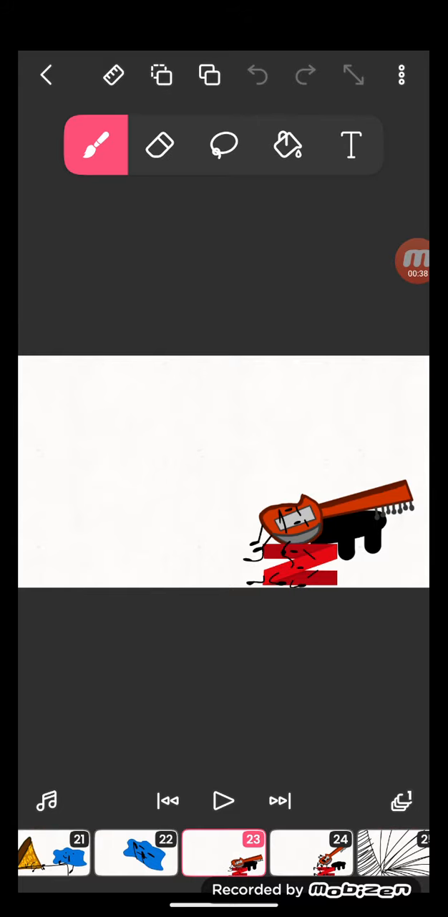